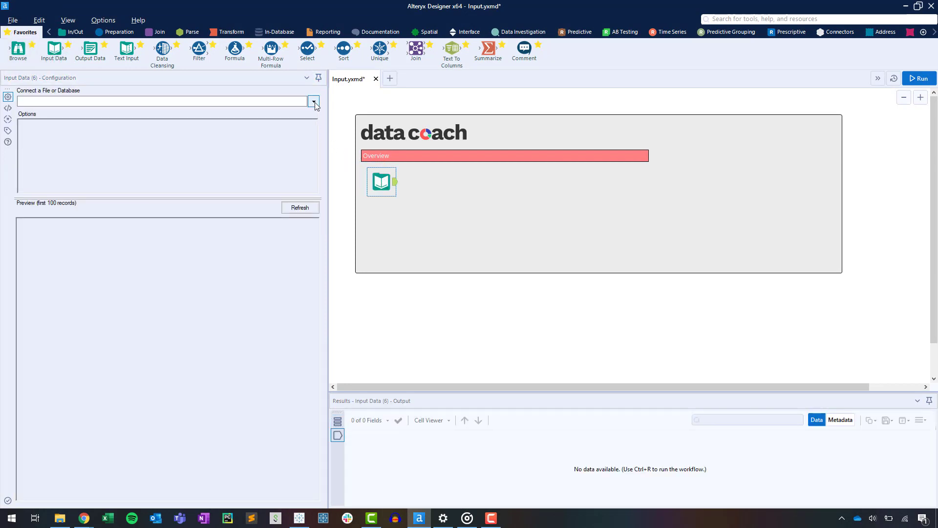
Open the Connect a File or Database options and go to the Files page
{"action": "left_click", "coordinate": [313, 101]}
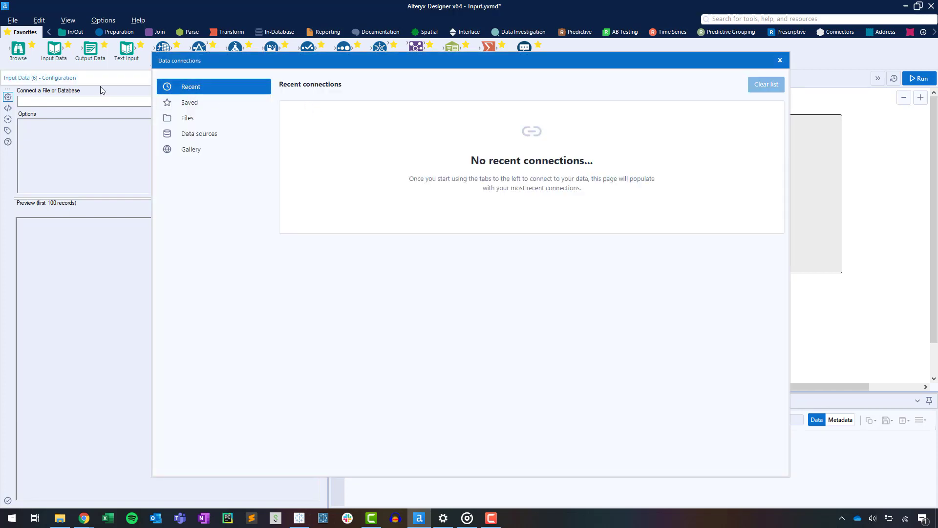
{"action": "mouse_move", "coordinate": [94, 93]}
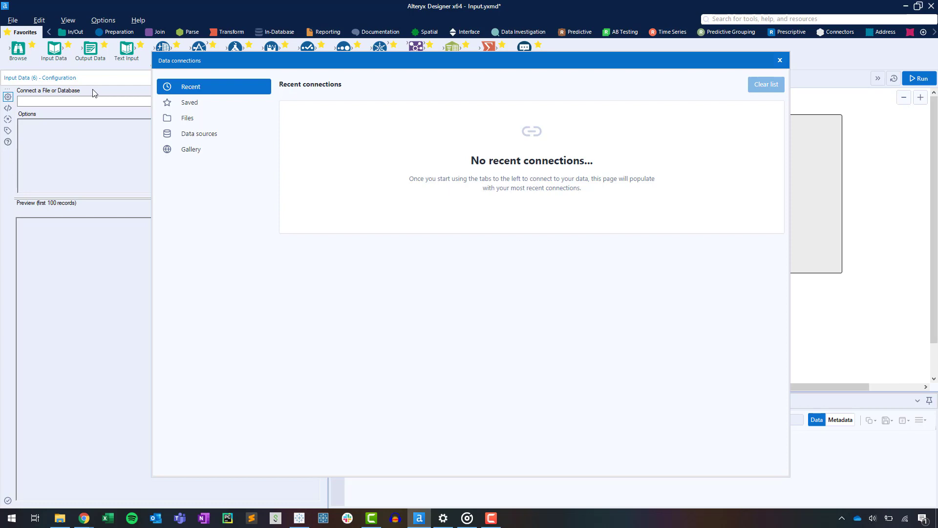
{"action": "mouse_move", "coordinate": [190, 64]}
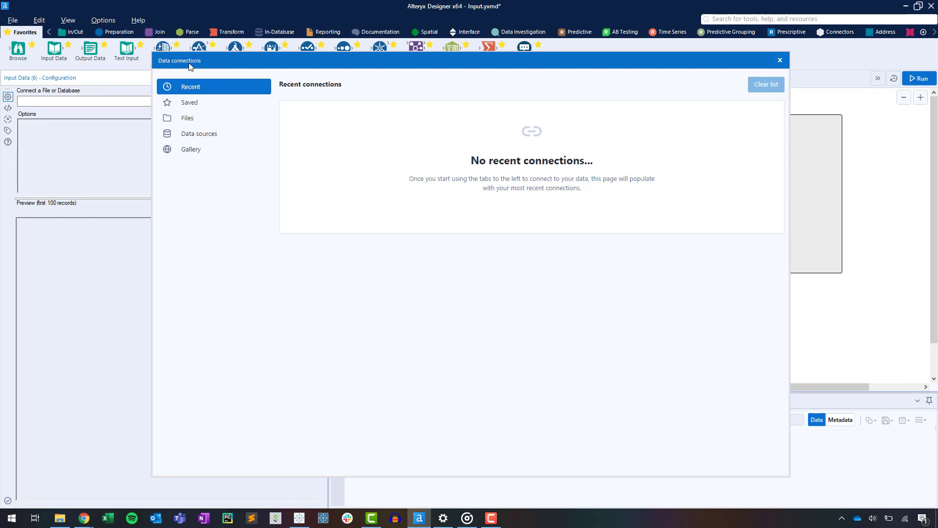
{"action": "mouse_move", "coordinate": [198, 73]}
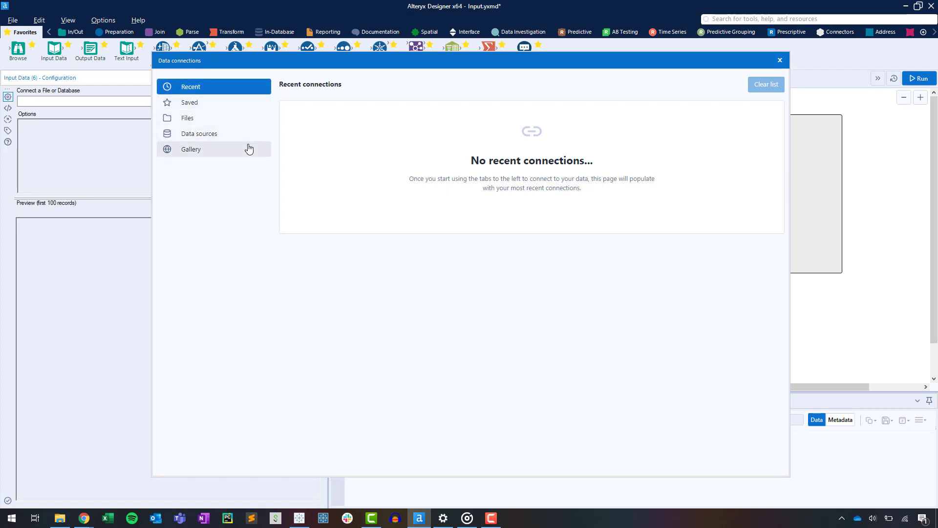
{"action": "mouse_move", "coordinate": [251, 173]}
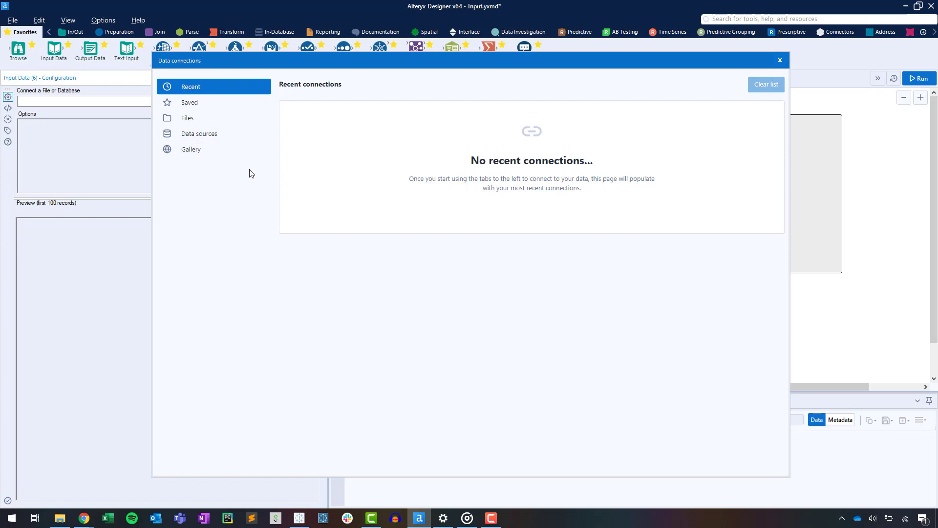
{"action": "left_click", "coordinate": [187, 118]}
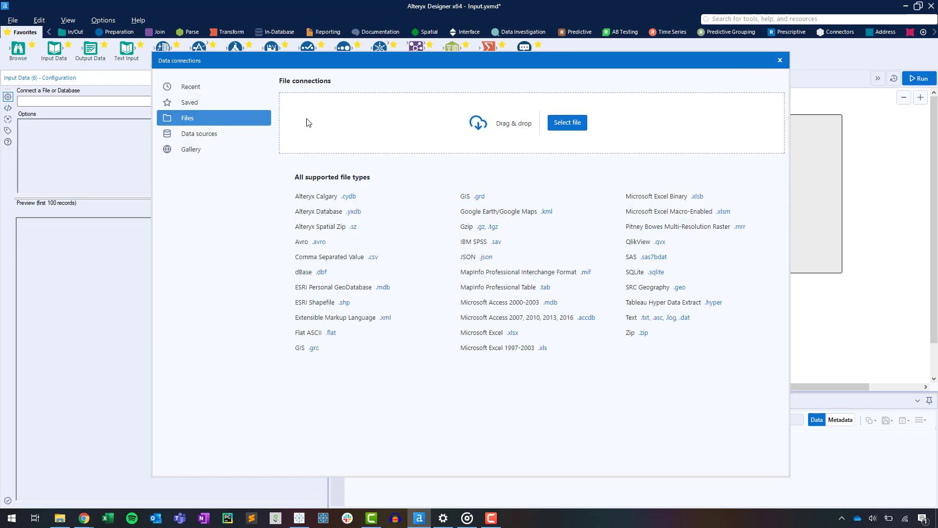
{"action": "mouse_move", "coordinate": [507, 135]}
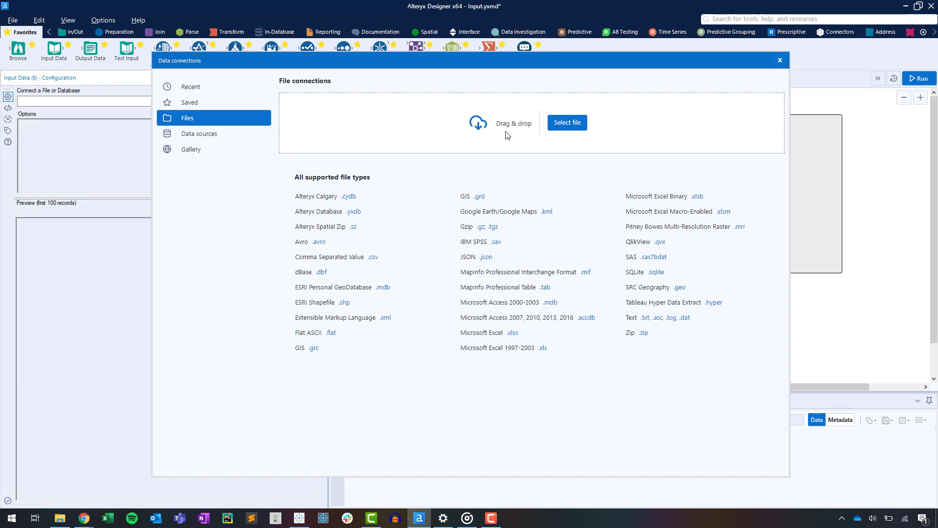
{"action": "mouse_move", "coordinate": [515, 132]}
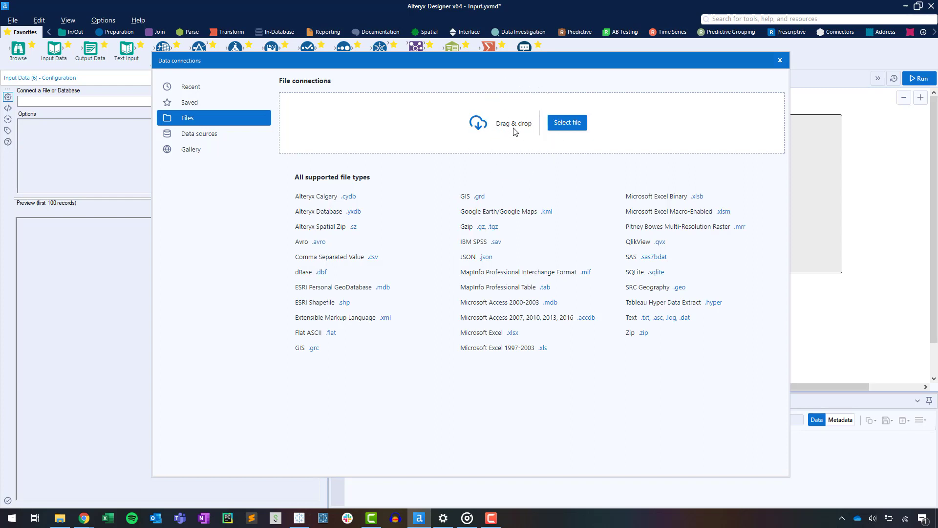
{"action": "mouse_move", "coordinate": [573, 144]}
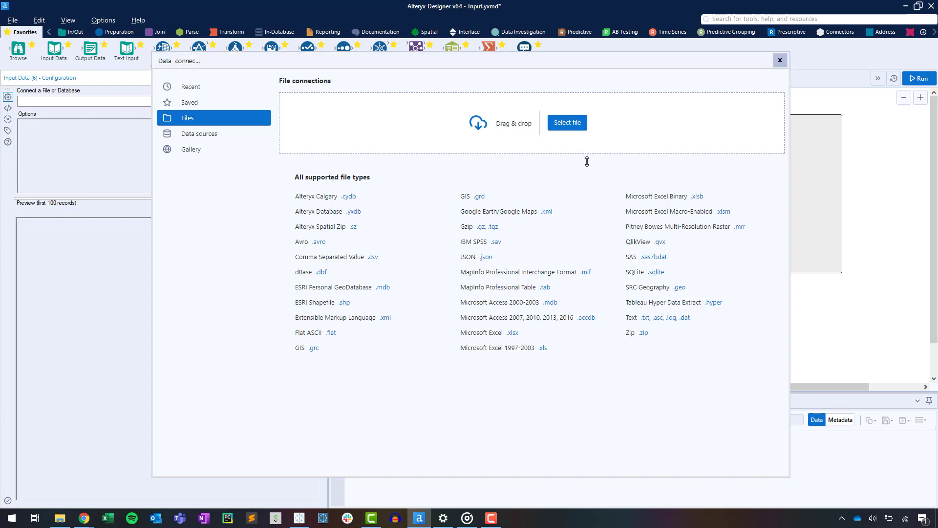
Launch the file chooser from the Files page using Select file
{"action": "left_click", "coordinate": [567, 123]}
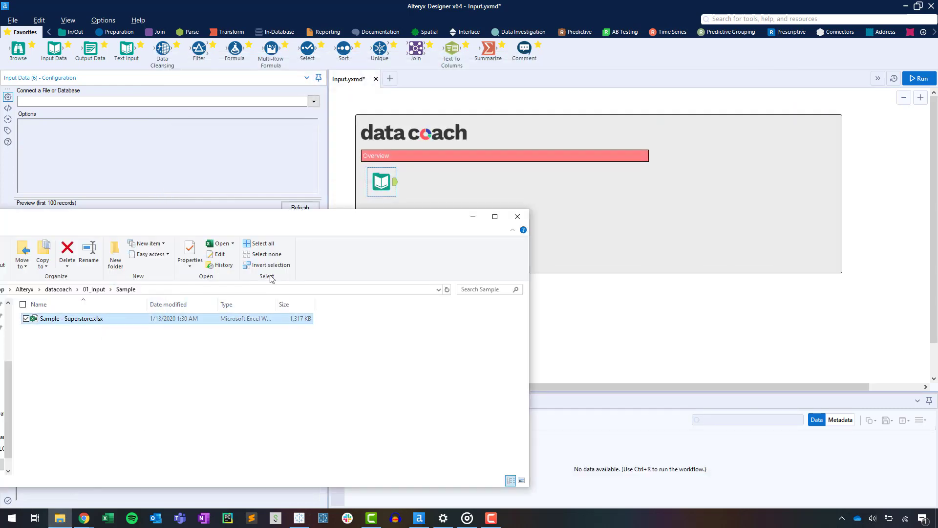
Choose Sample - Superstore.xlsx and confirm loading its Orders sheet
{"action": "left_click", "coordinate": [72, 318]}
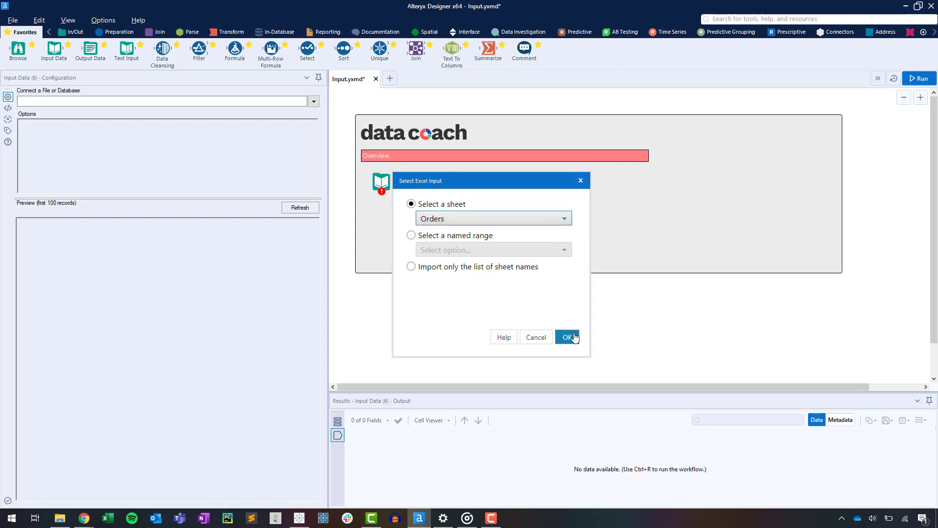
{"action": "left_click", "coordinate": [567, 337]}
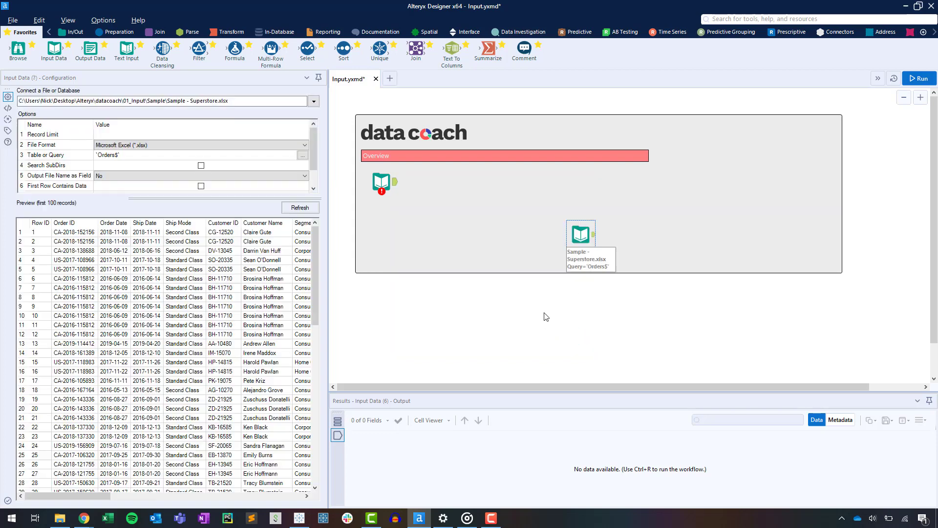
Drag the Superstore input tool to sit below the existing Input Data tool
{"action": "left_click_drag", "start_coordinate": [579, 234], "coordinate": [374, 228]}
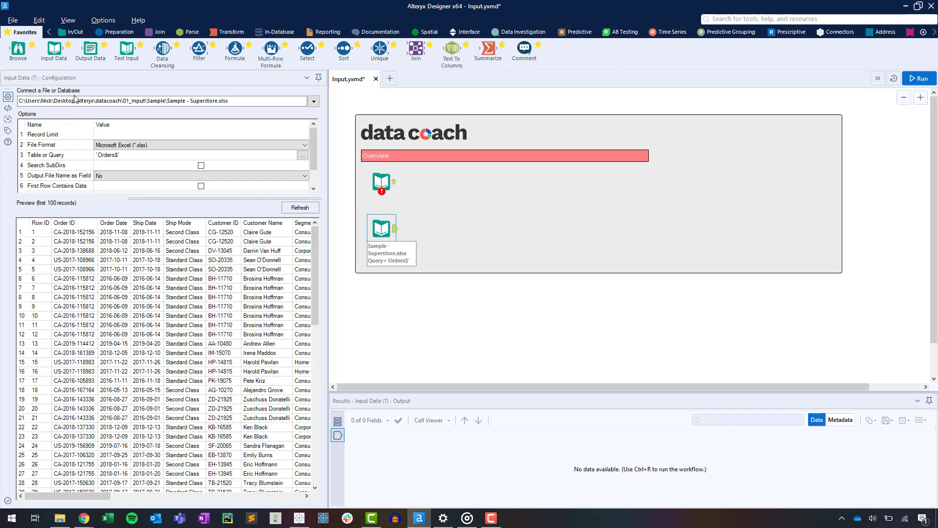
{"action": "mouse_move", "coordinate": [82, 84]}
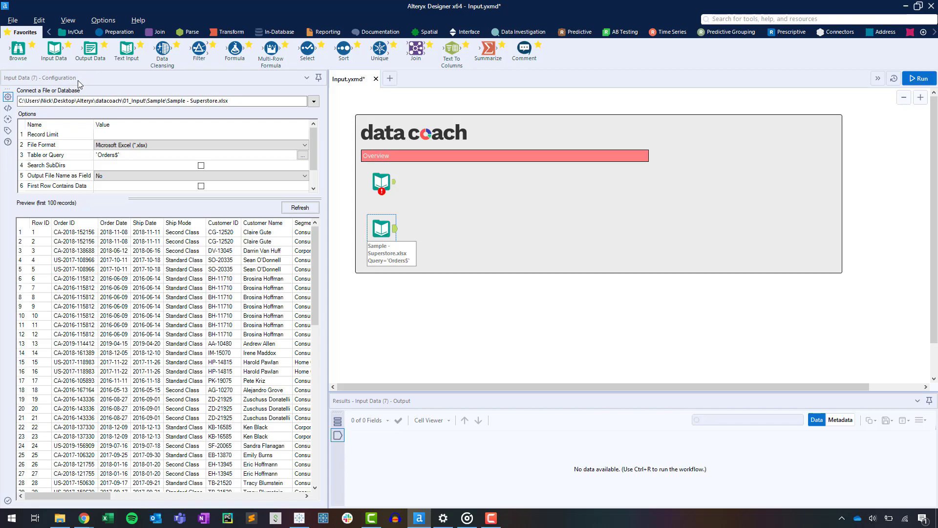
{"action": "mouse_move", "coordinate": [229, 99]}
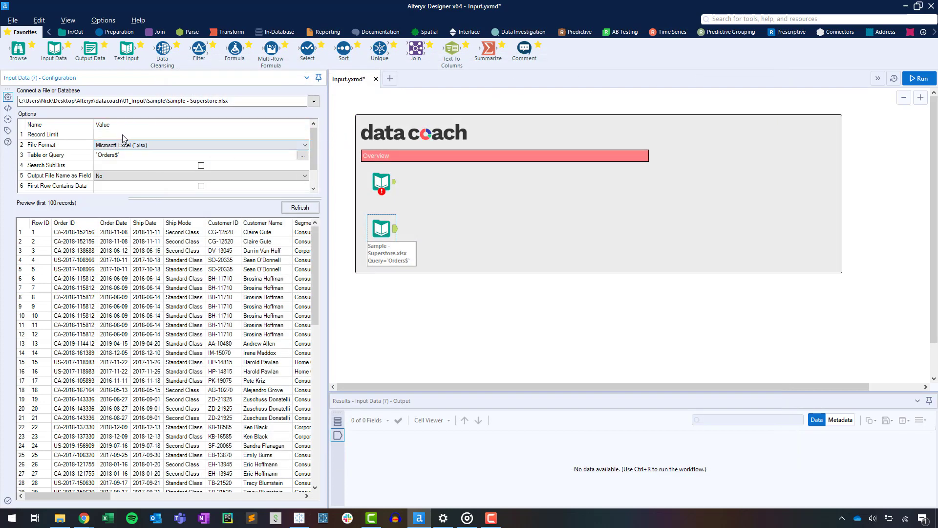
Set Record Limit to 10, keep First Row Contains Data unchecked, and inspect preview records
{"action": "type", "text": "10"}
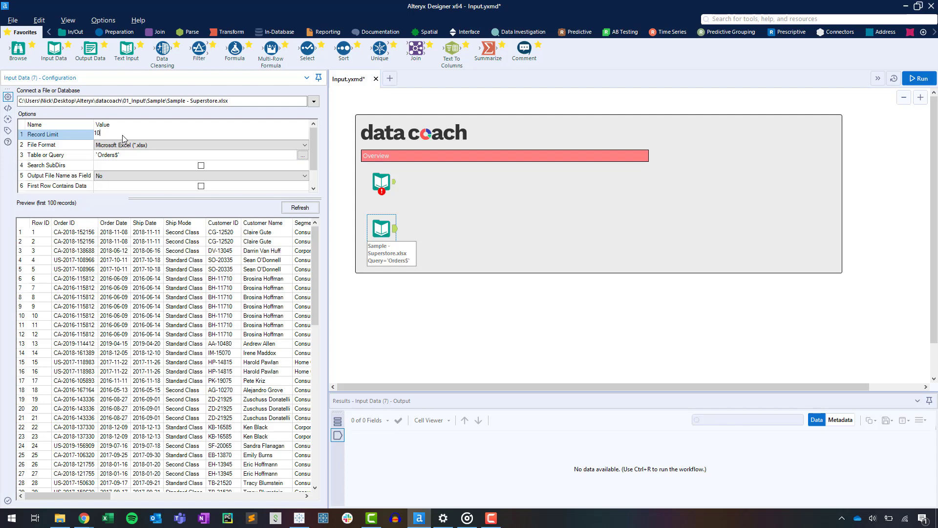
{"action": "left_click", "coordinate": [305, 175]}
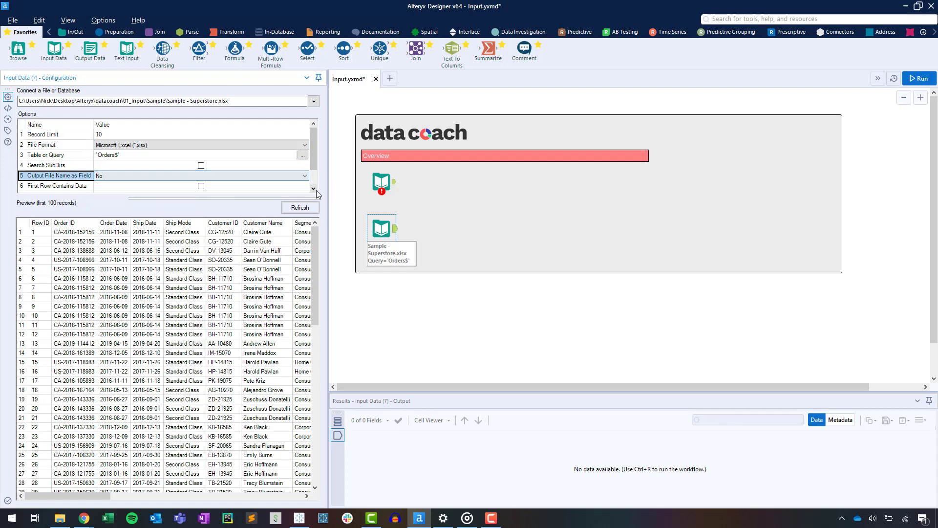
{"action": "left_click", "coordinate": [200, 166]}
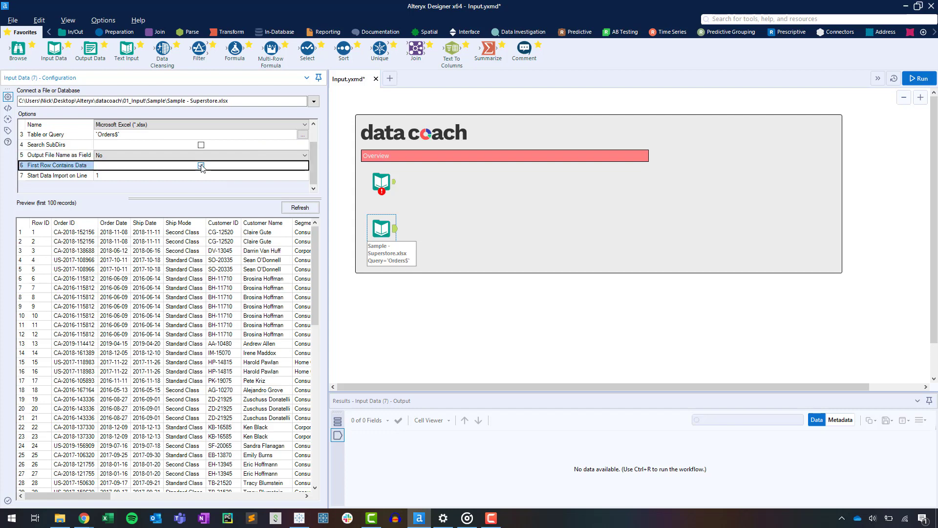
{"action": "left_click", "coordinate": [201, 165]}
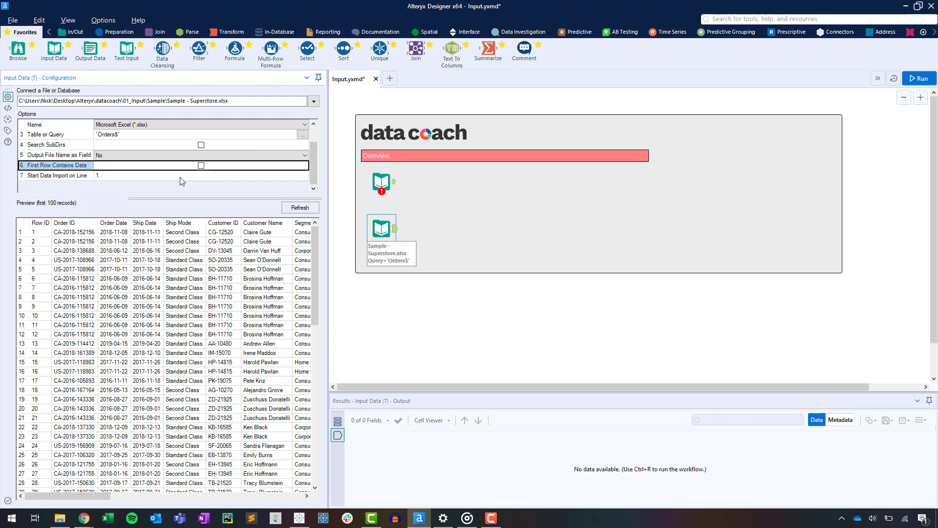
{"action": "left_click", "coordinate": [182, 175]}
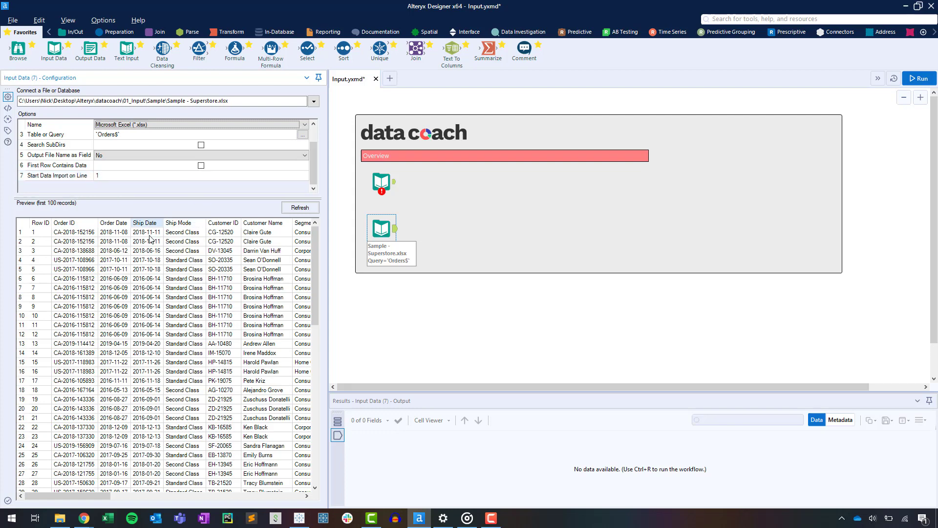
{"action": "left_click", "coordinate": [40, 232]}
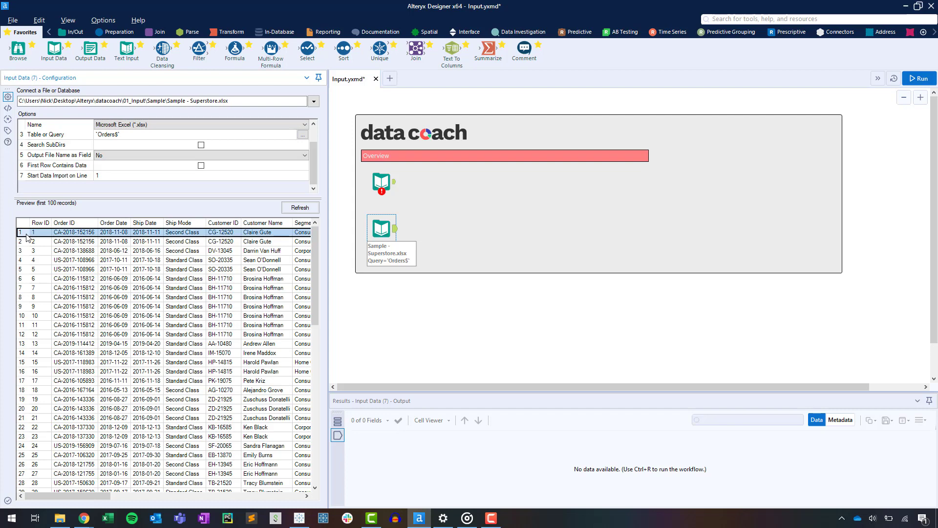
{"action": "left_click", "coordinate": [29, 268]}
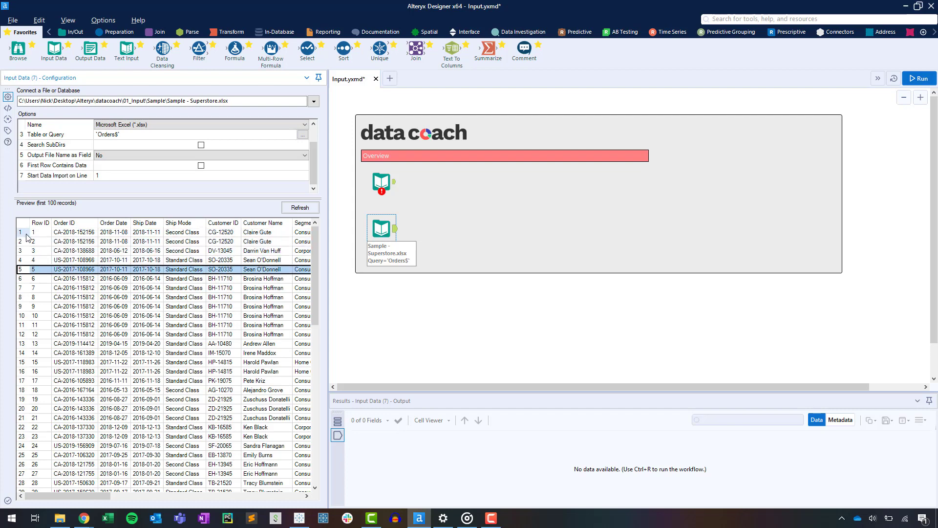